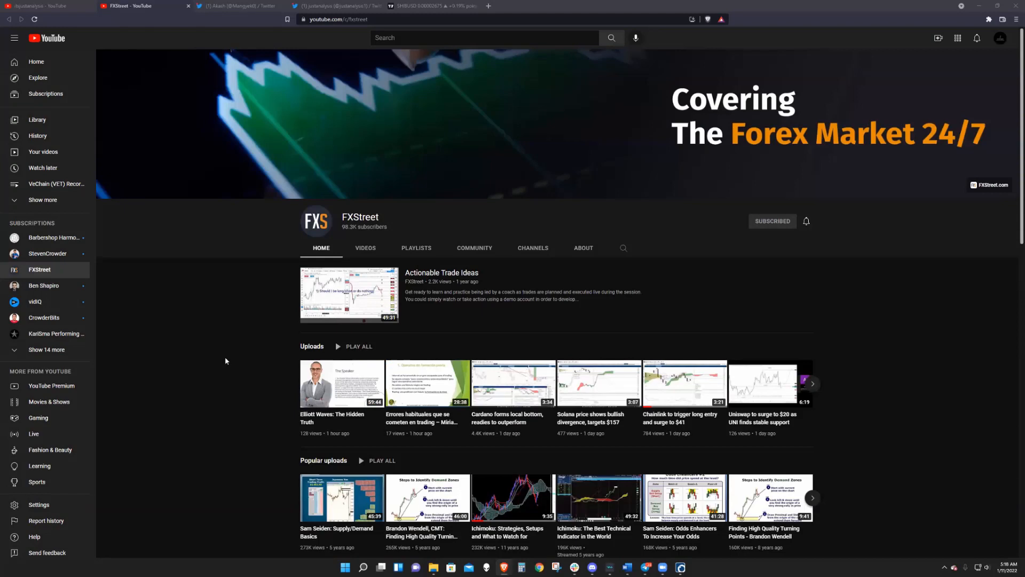
mouse_move(750, 170)
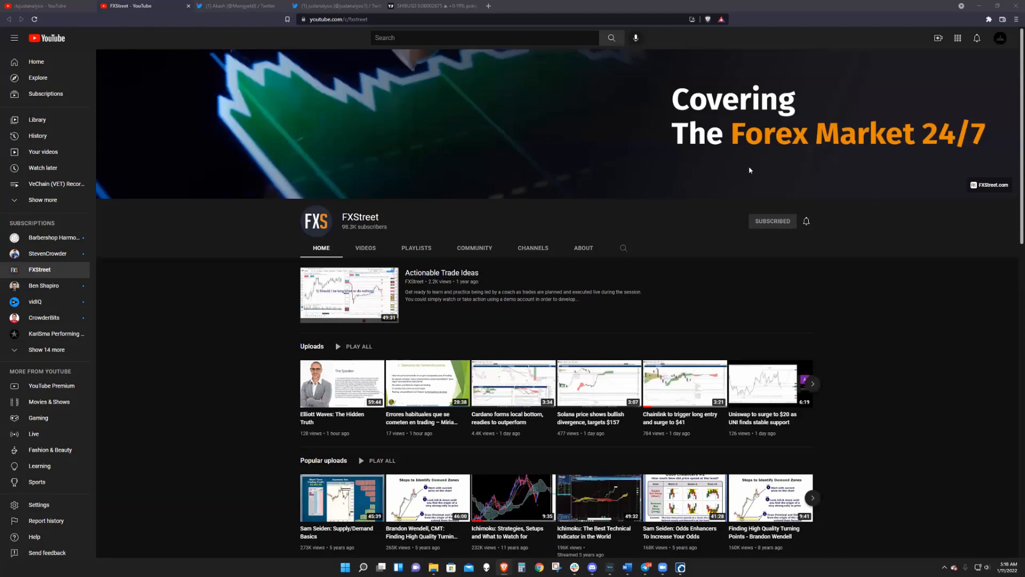
Step: Switch from the FXStreet YouTube channel to the analyst Akash's Twitter profile tab
click(222, 7)
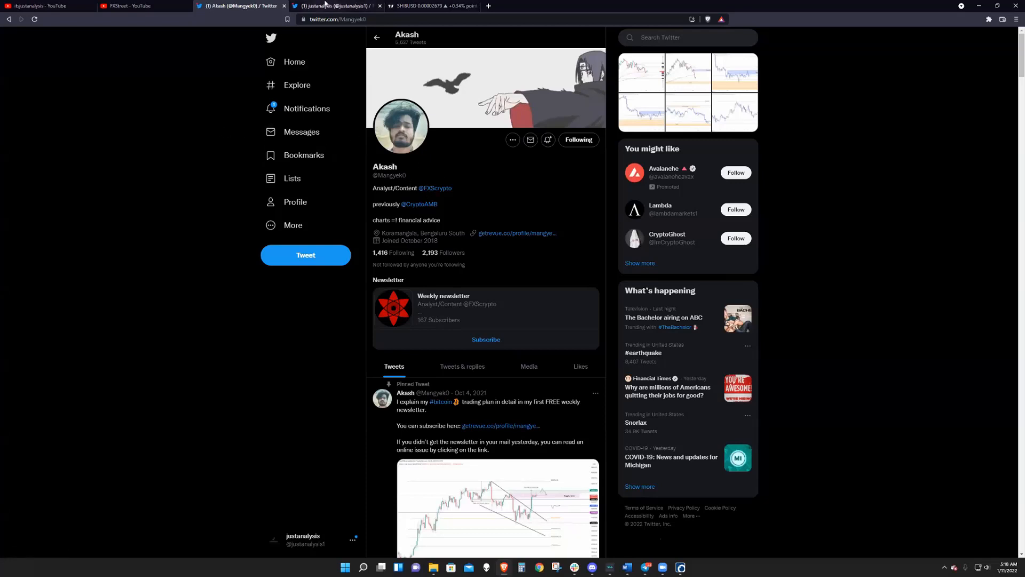
click(336, 6)
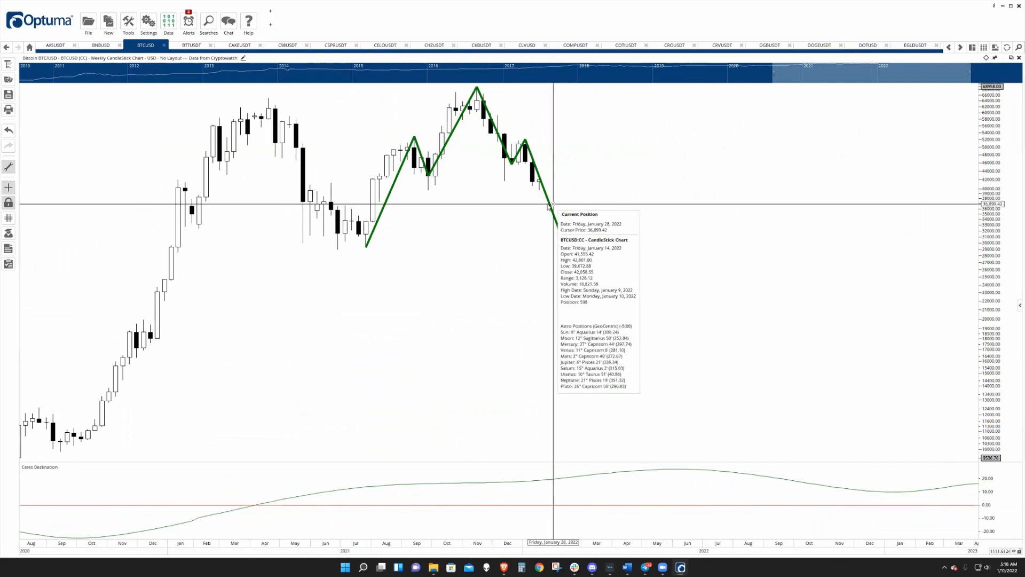
mouse_move(547, 196)
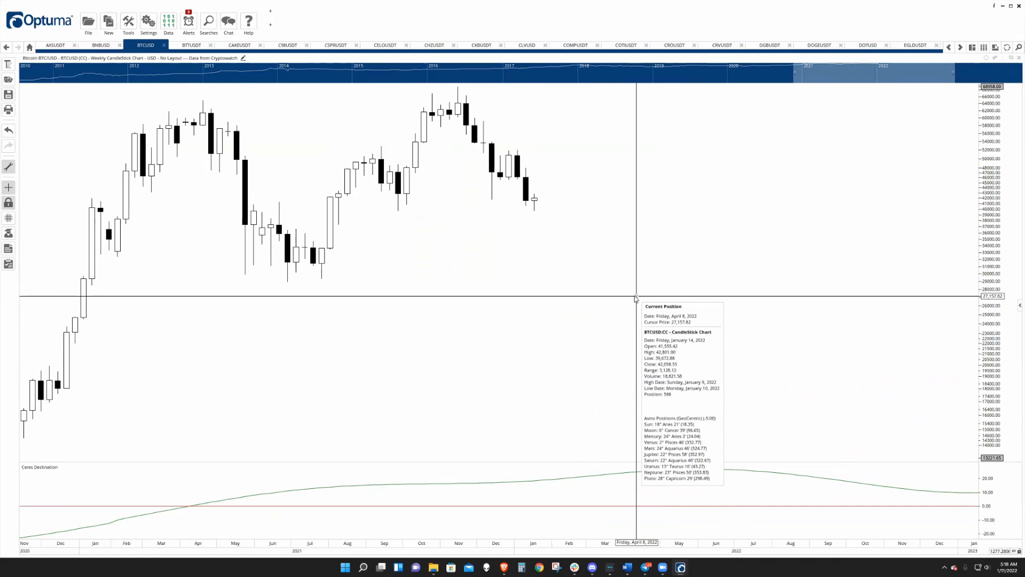
mouse_move(330, 286)
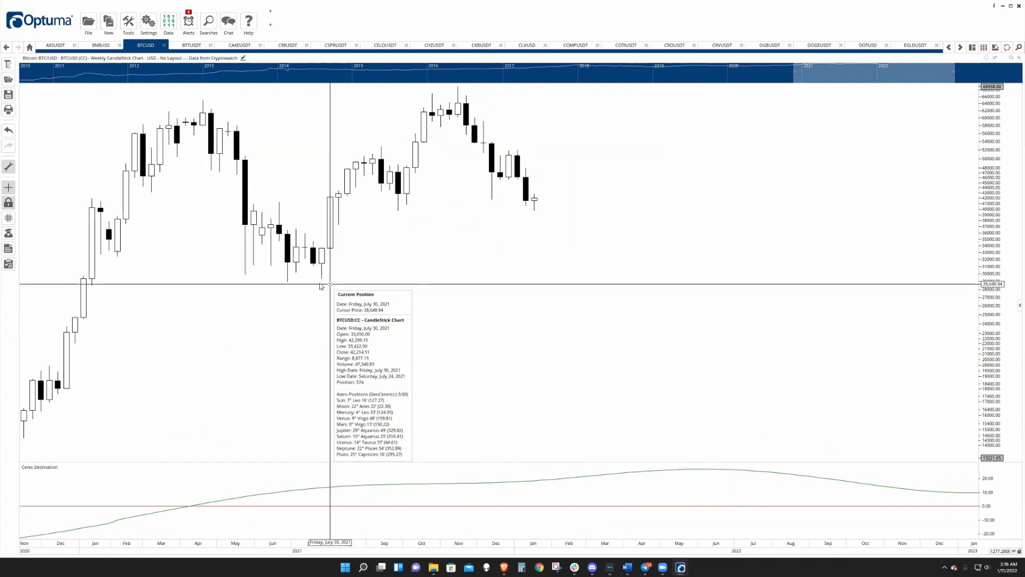
mouse_move(320, 281)
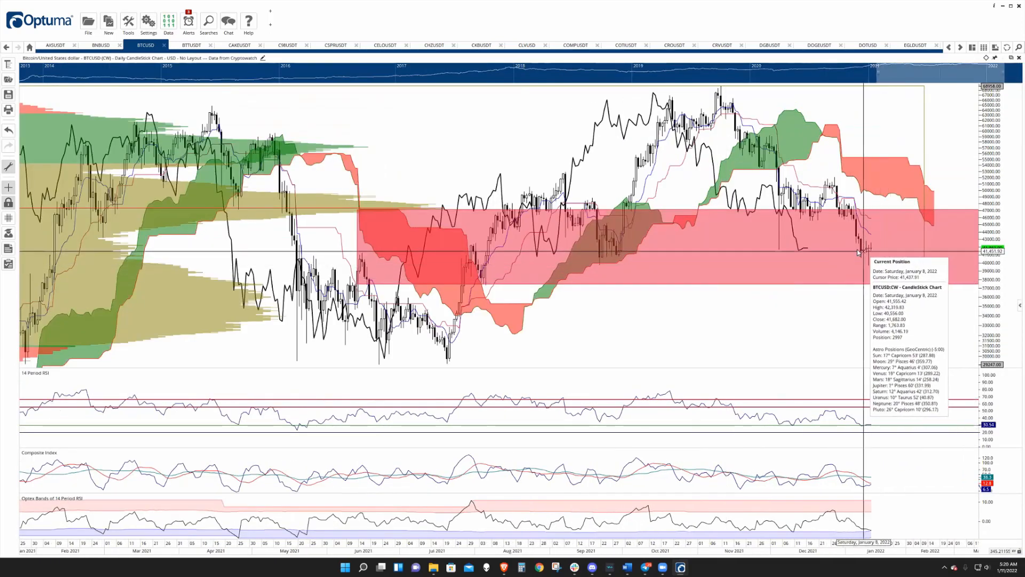
mouse_move(77, 273)
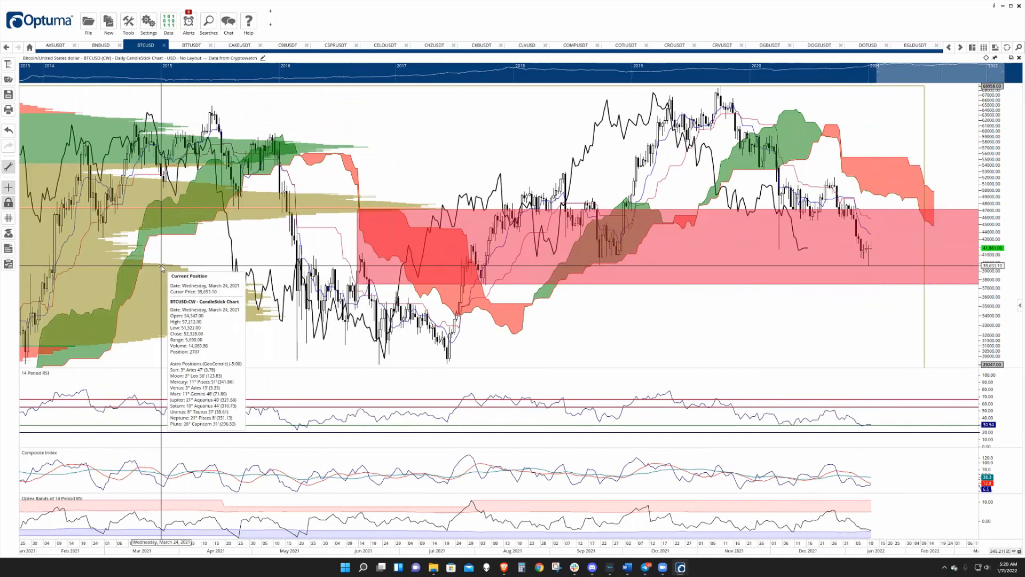
mouse_move(869, 268)
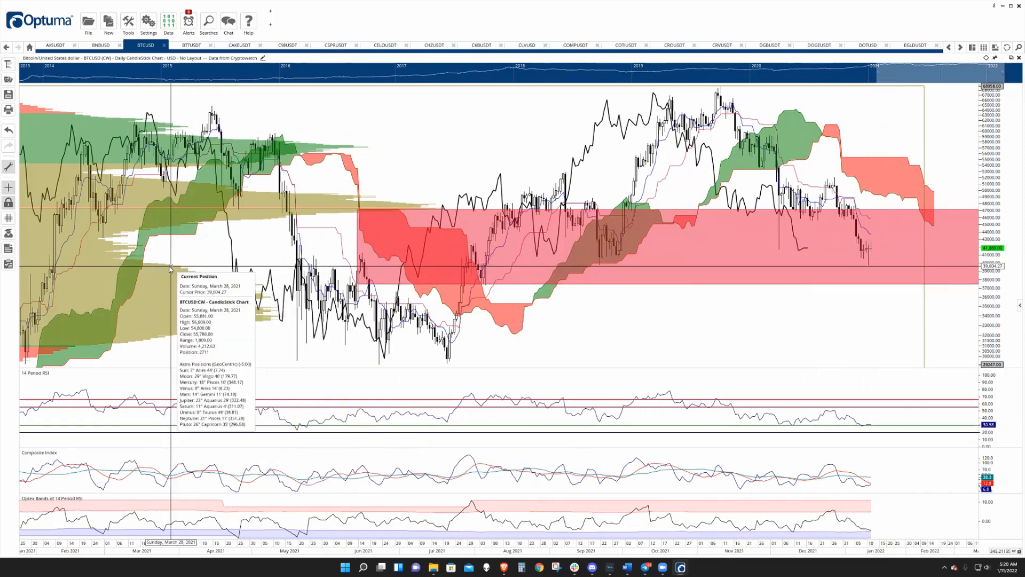
mouse_move(229, 280)
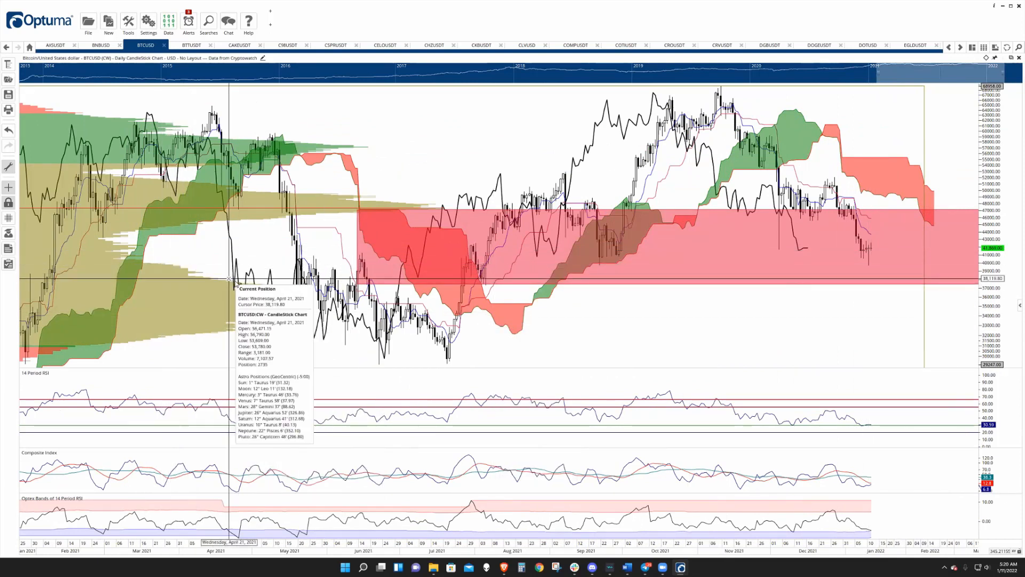
mouse_move(194, 271)
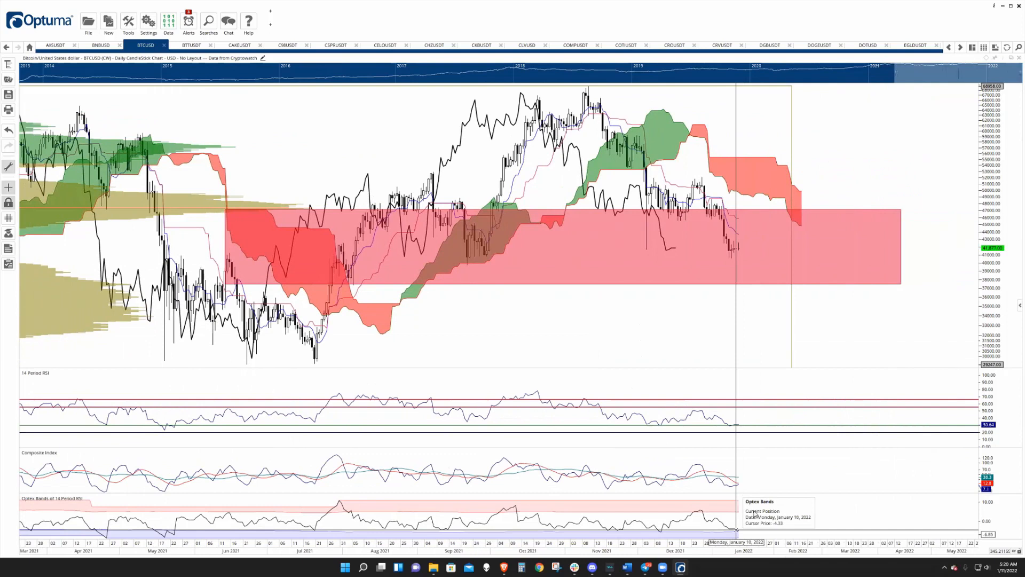
mouse_move(748, 520)
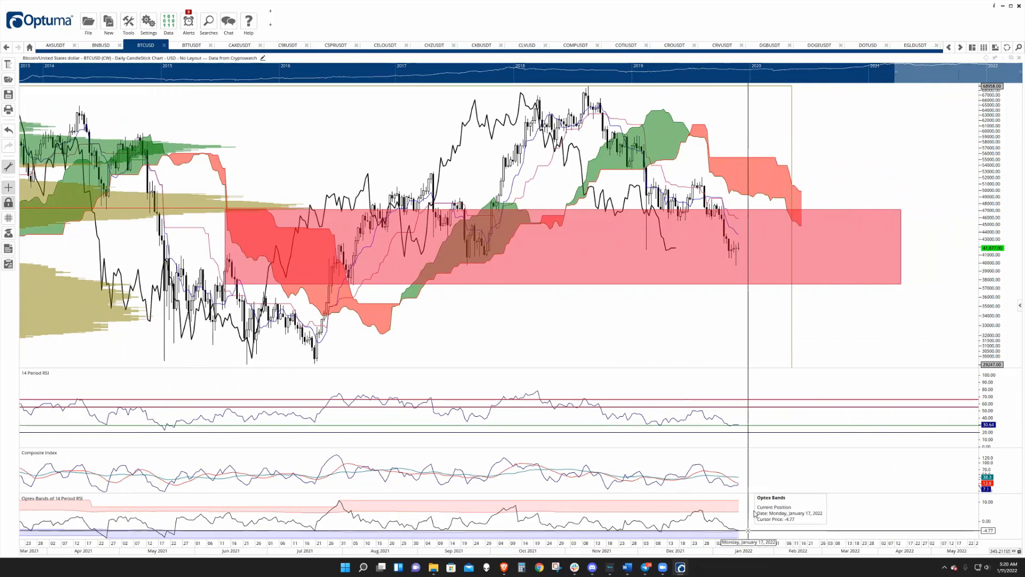
mouse_move(790, 493)
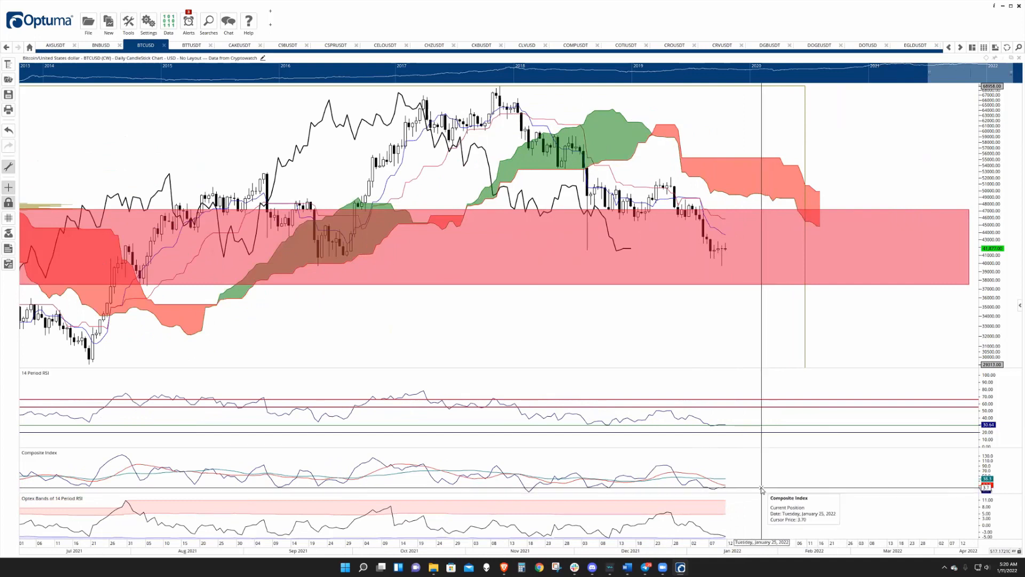
mouse_move(726, 479)
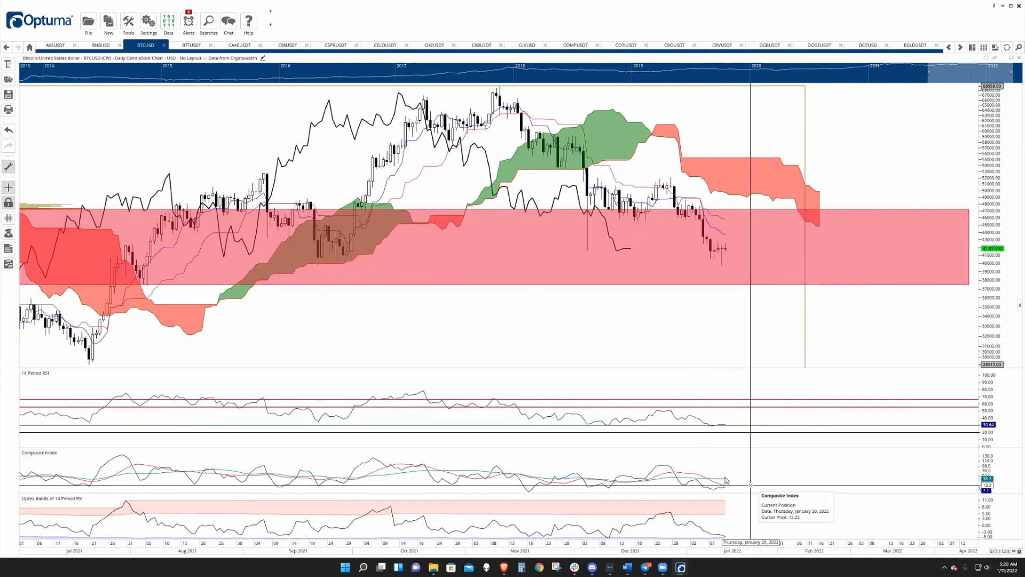
mouse_move(755, 429)
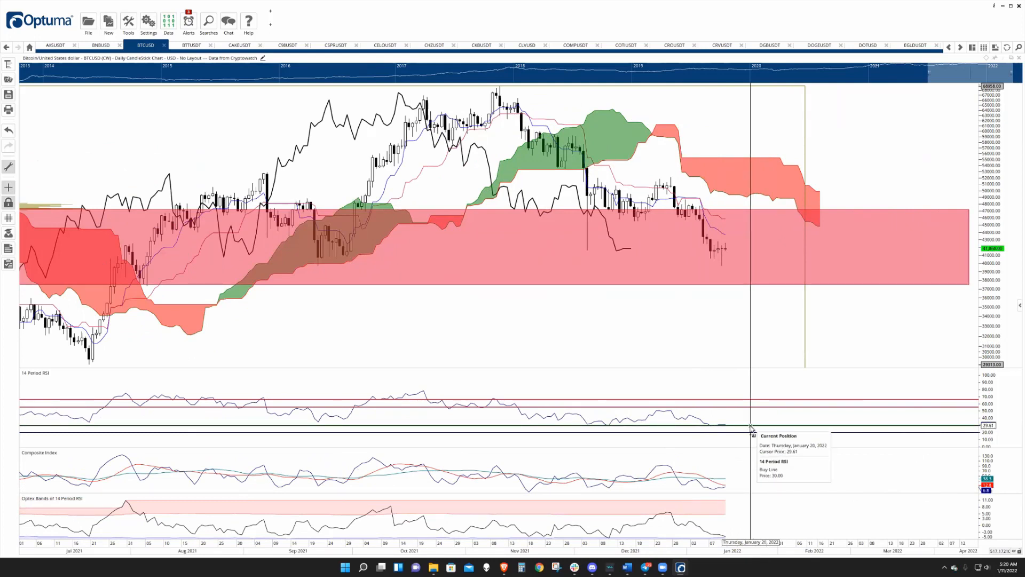
mouse_move(121, 58)
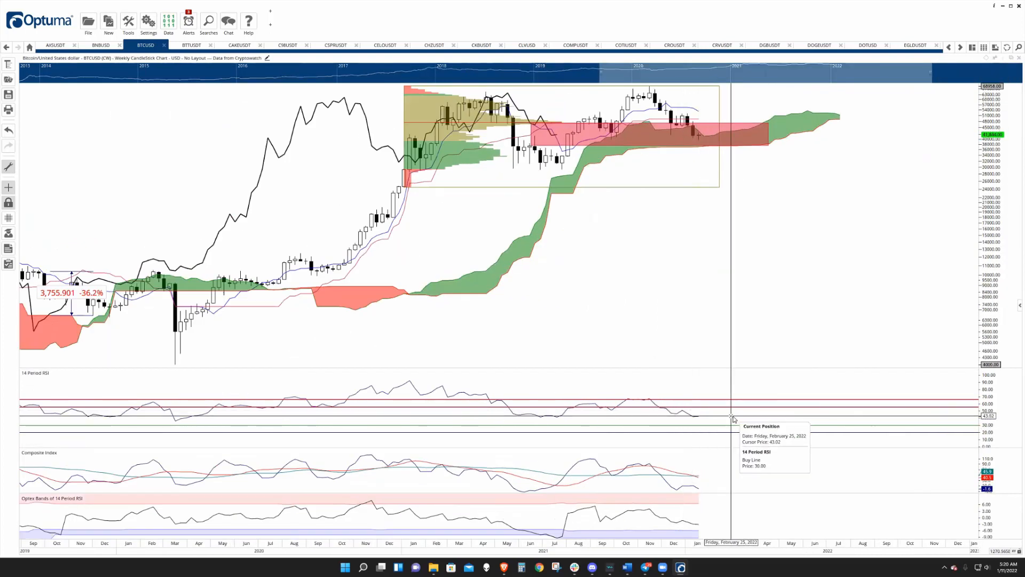
mouse_move(741, 442)
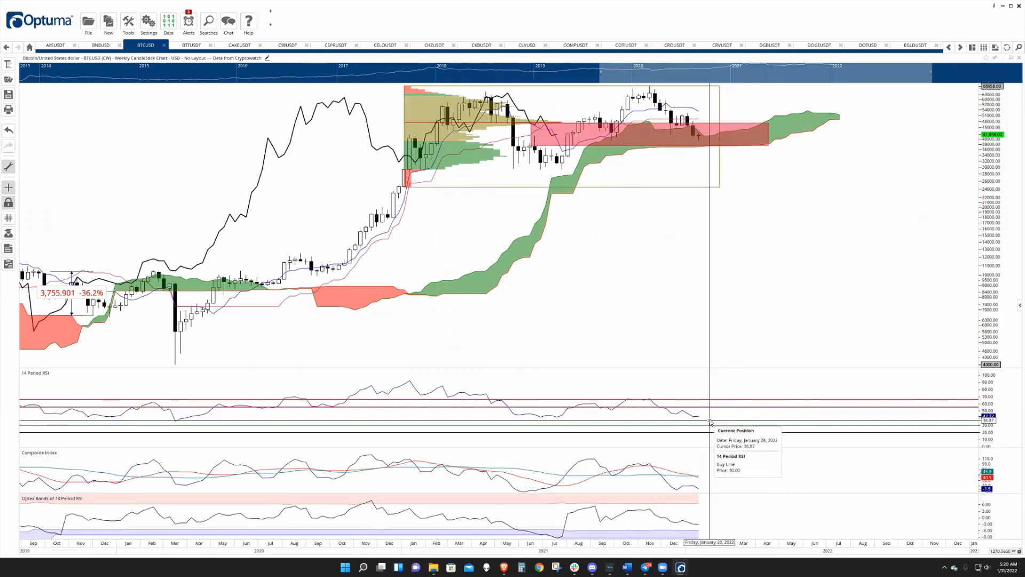
mouse_move(714, 419)
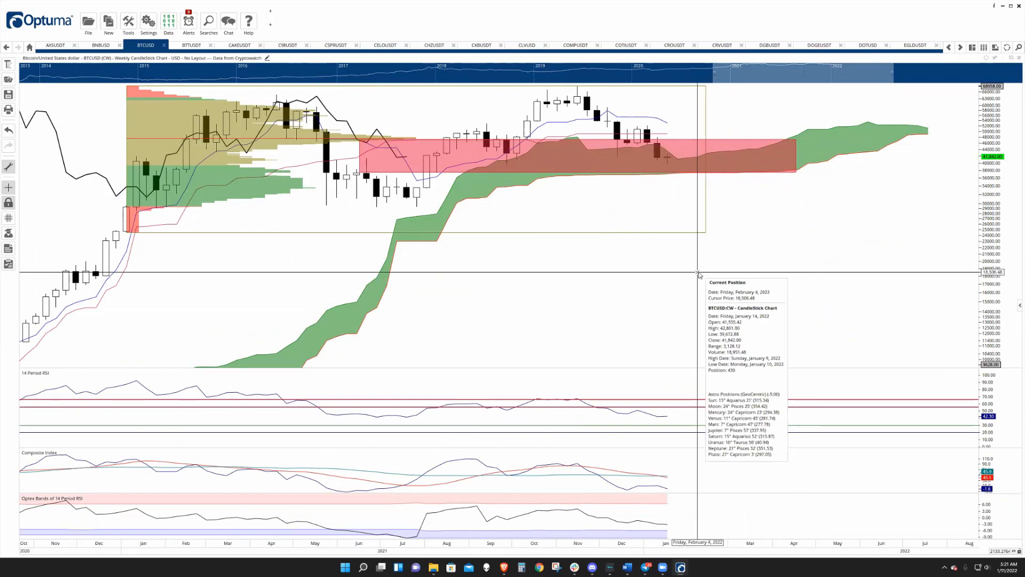
mouse_move(687, 266)
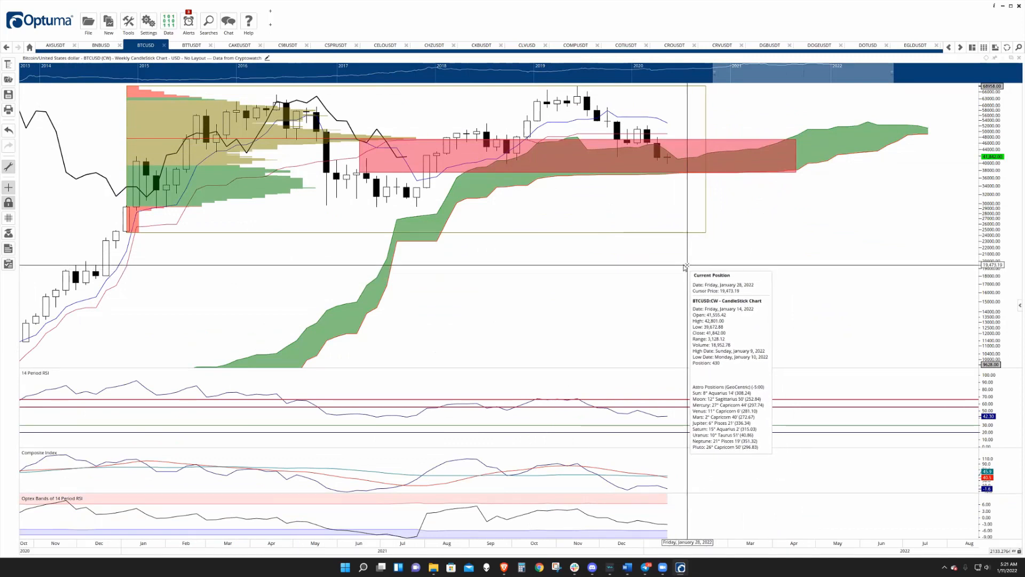
mouse_move(705, 256)
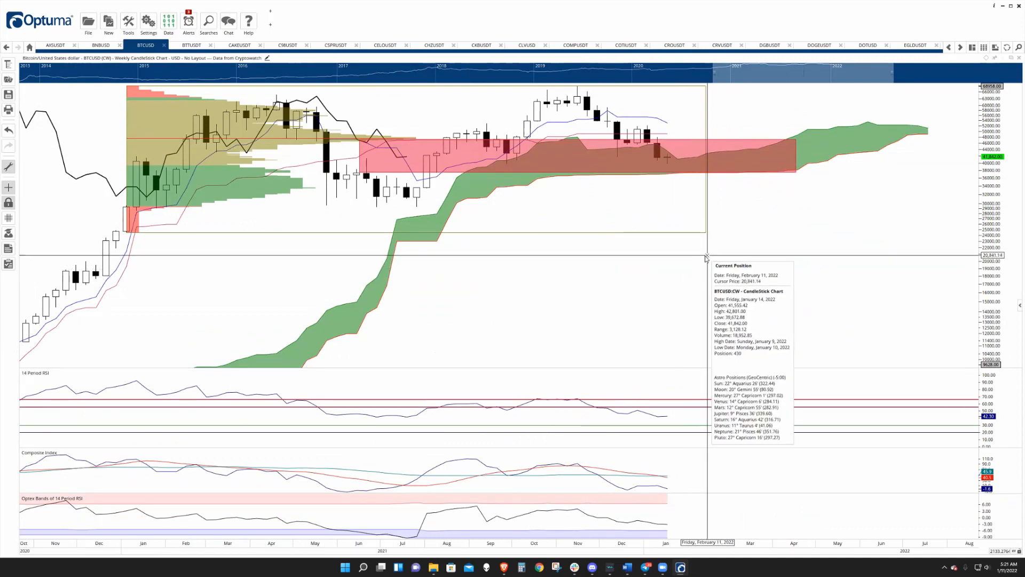
mouse_move(626, 191)
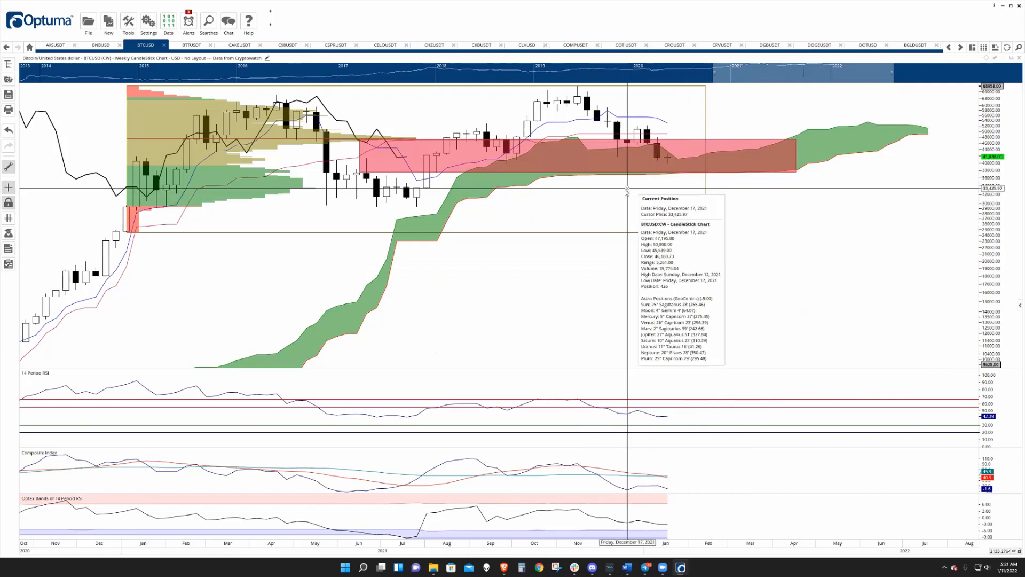
mouse_move(555, 188)
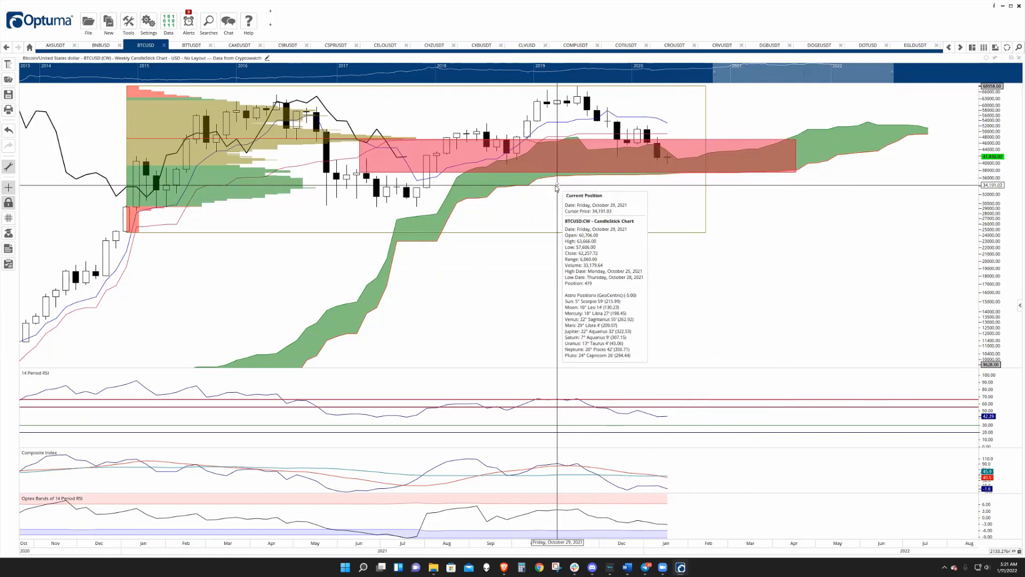
mouse_move(807, 173)
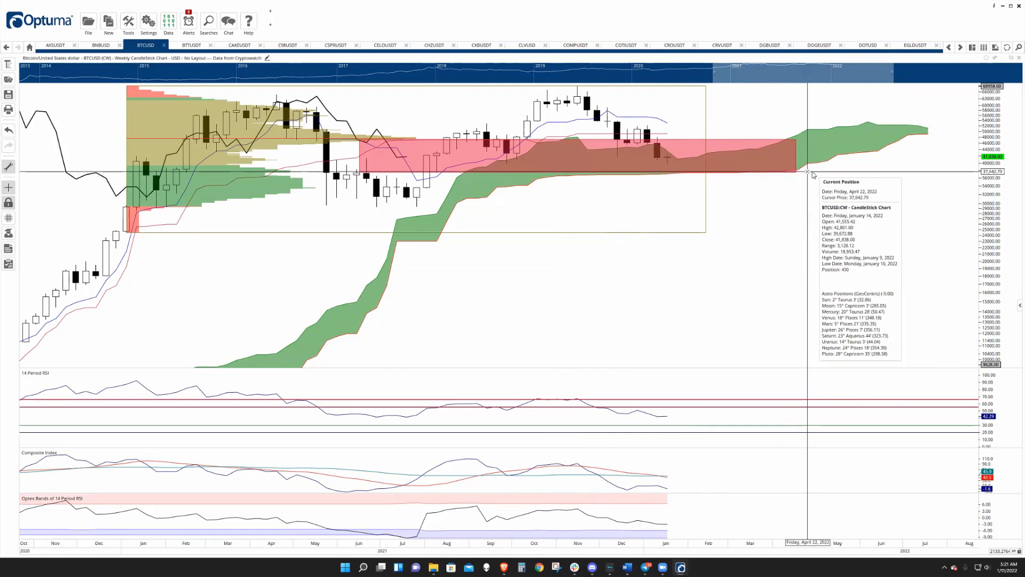
mouse_move(678, 173)
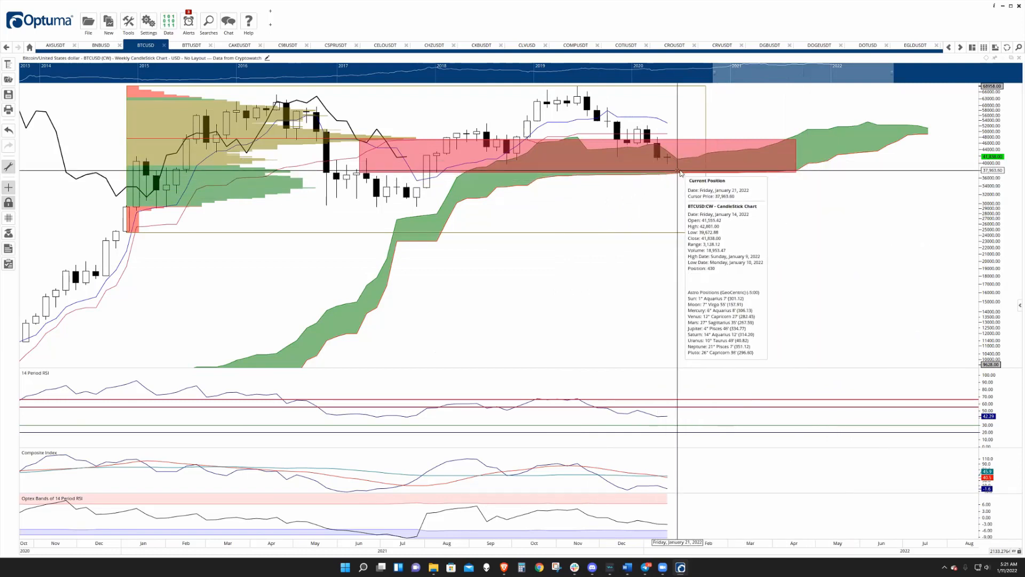
mouse_move(685, 175)
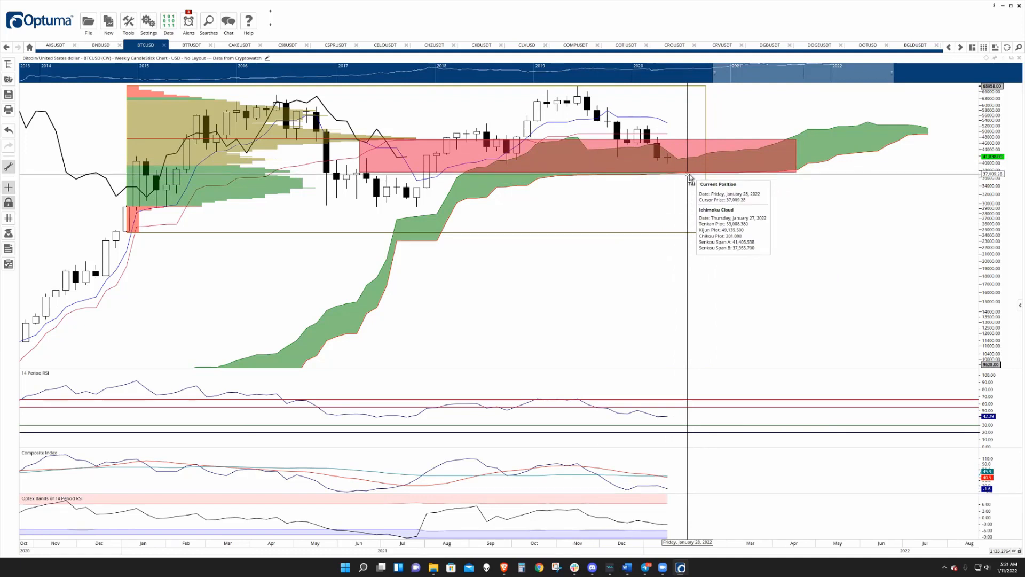
mouse_move(716, 173)
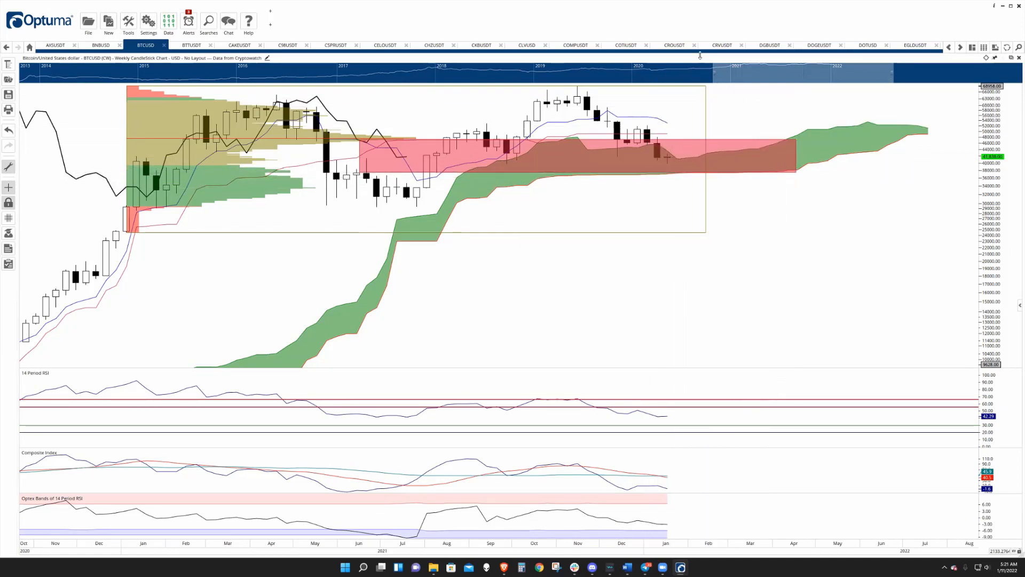
mouse_move(724, 158)
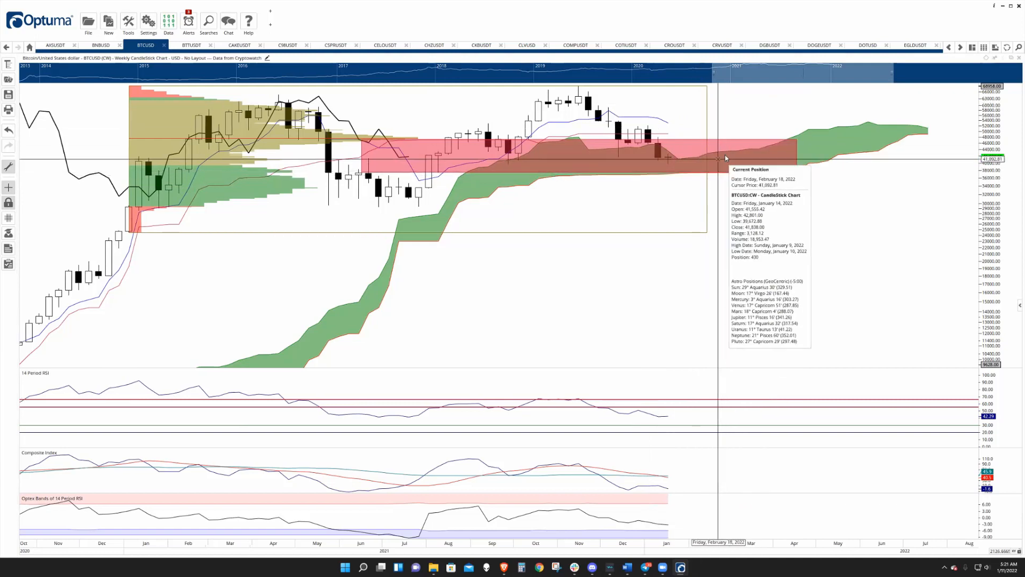
mouse_move(730, 157)
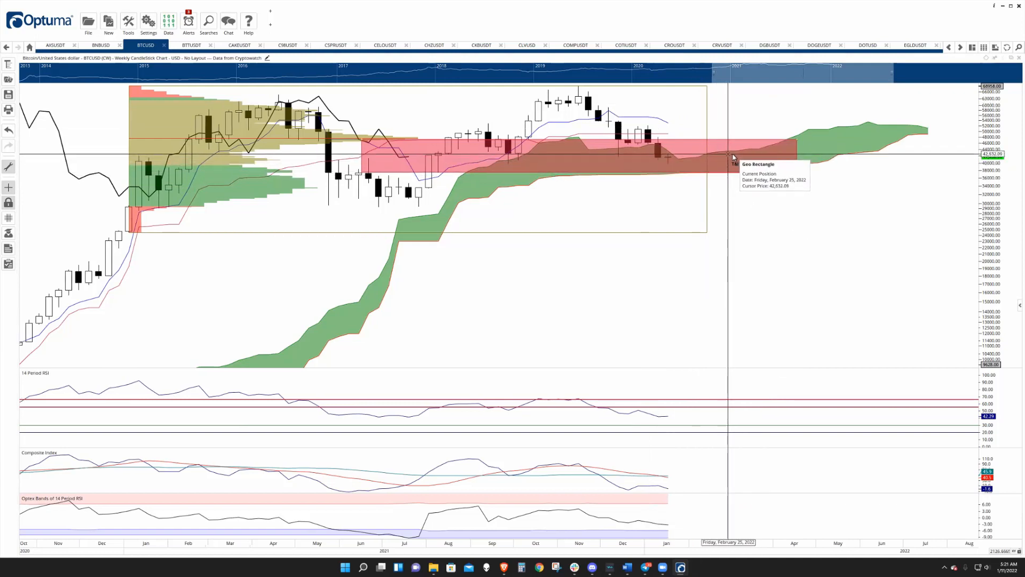
mouse_move(737, 141)
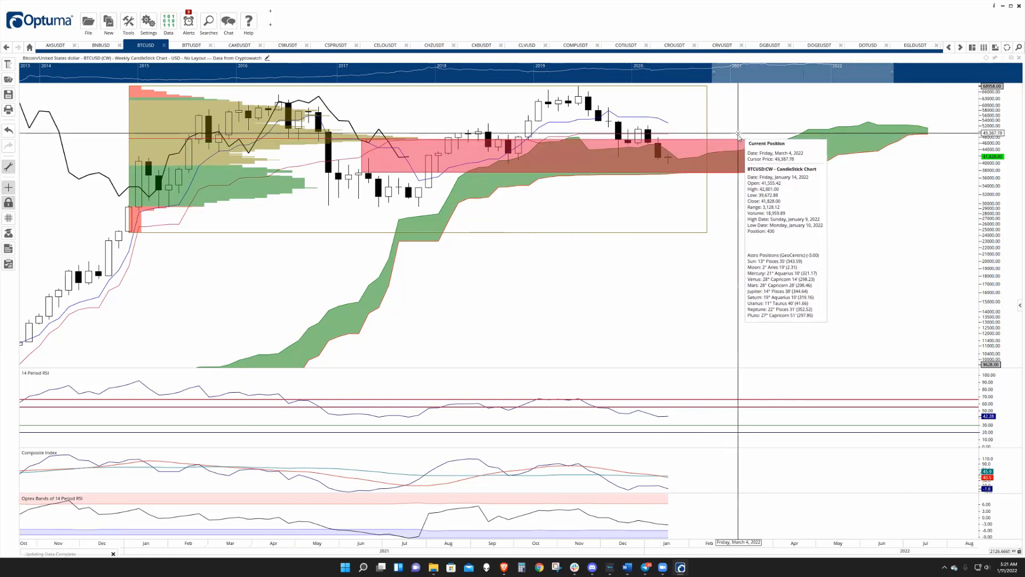
mouse_move(427, 324)
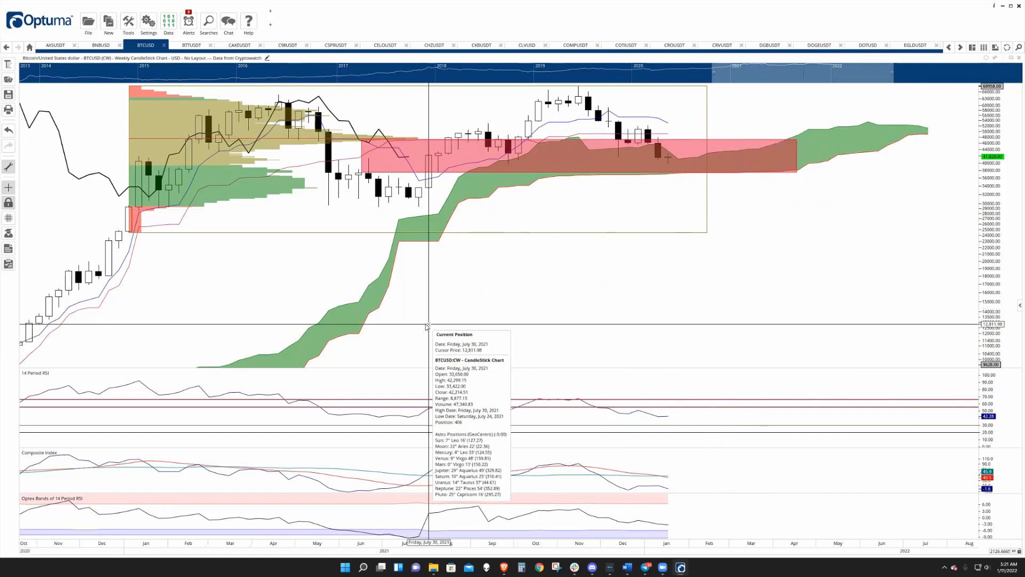
mouse_move(36, 378)
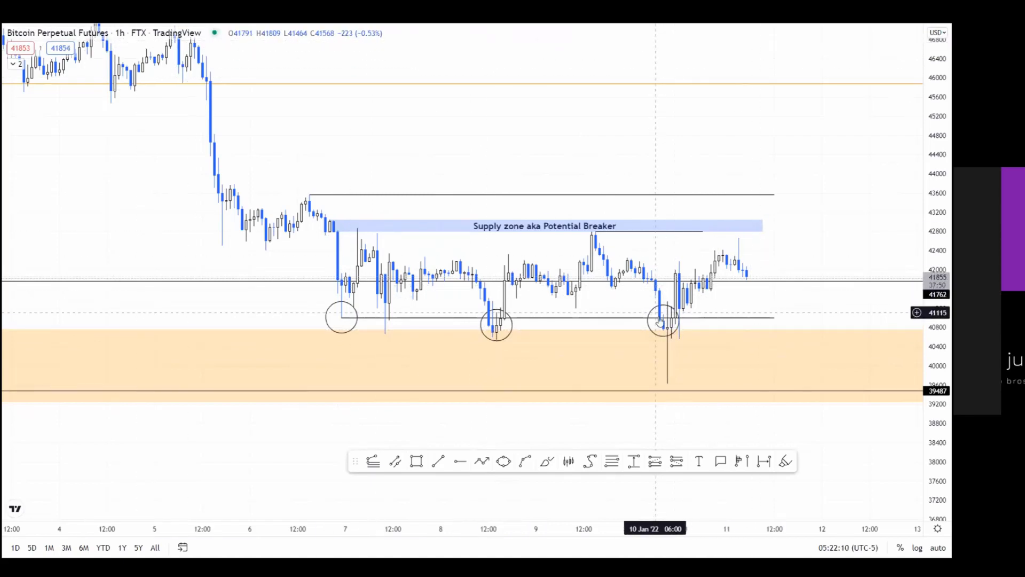
mouse_move(657, 286)
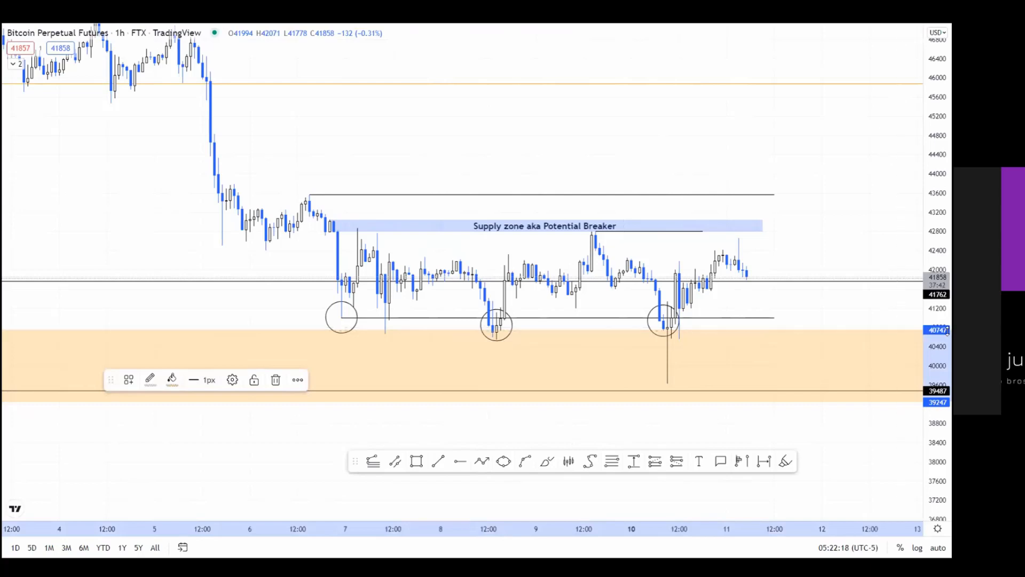
mouse_move(378, 334)
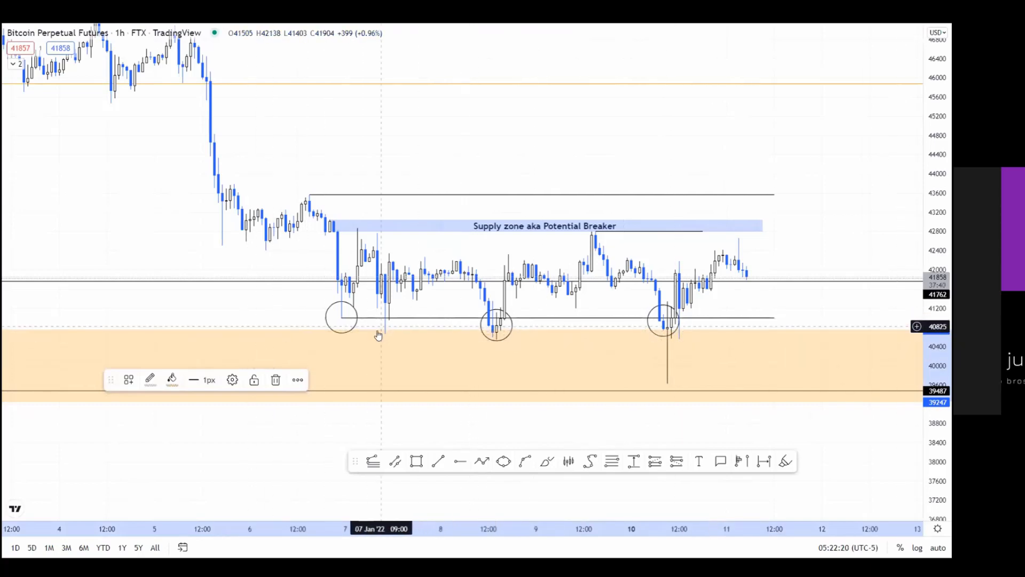
mouse_move(478, 345)
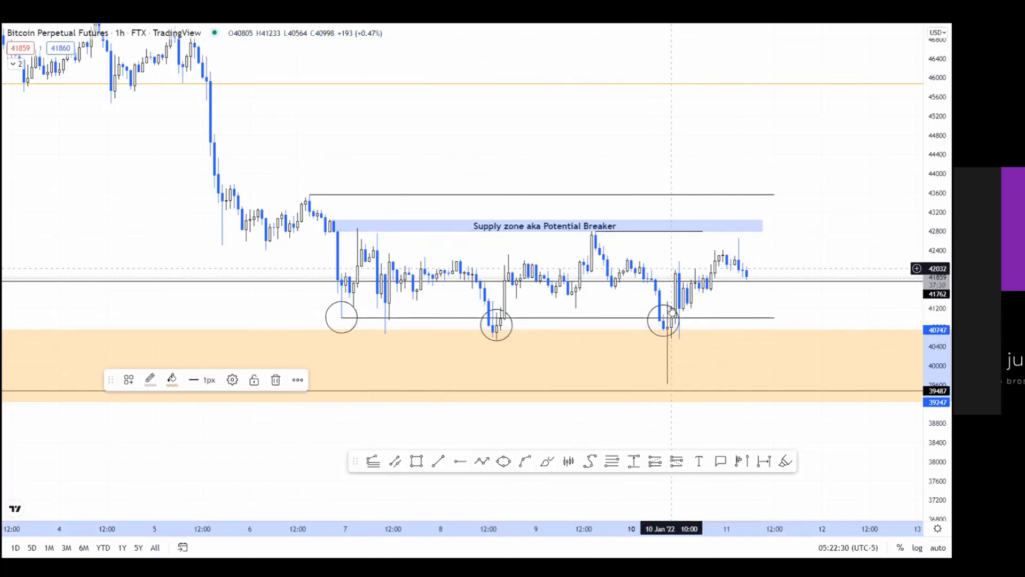
mouse_move(704, 290)
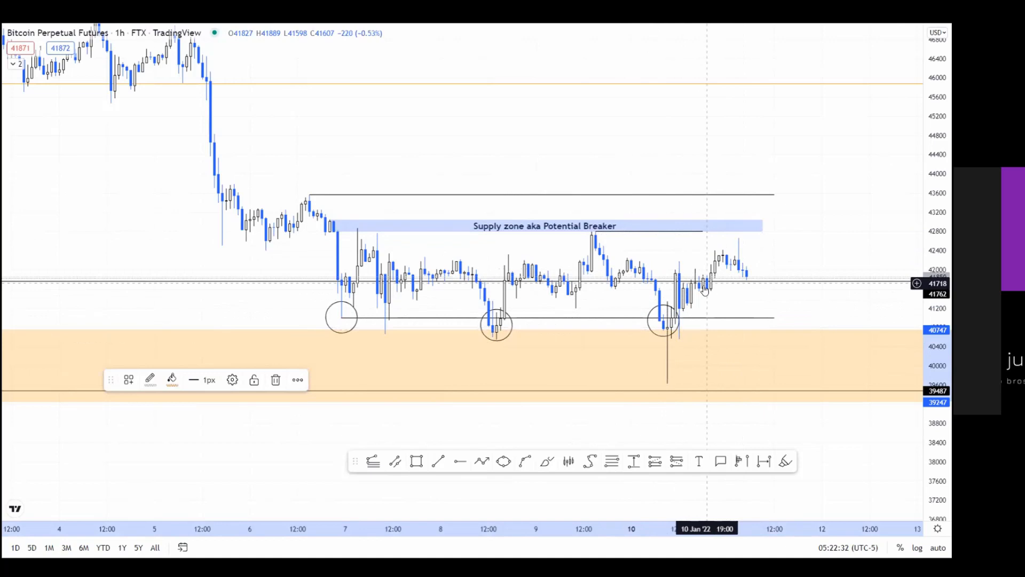
mouse_move(723, 275)
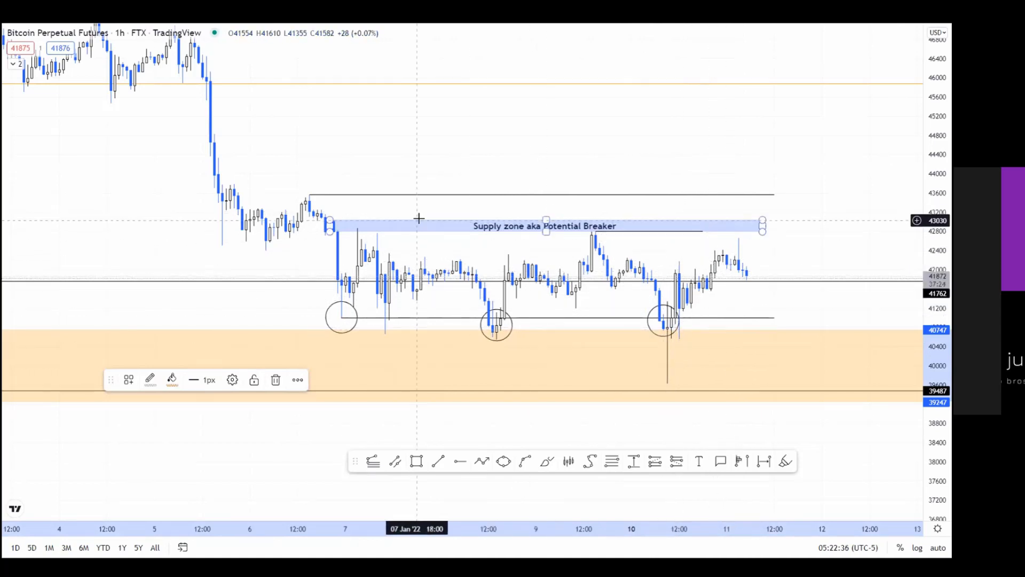
mouse_move(567, 228)
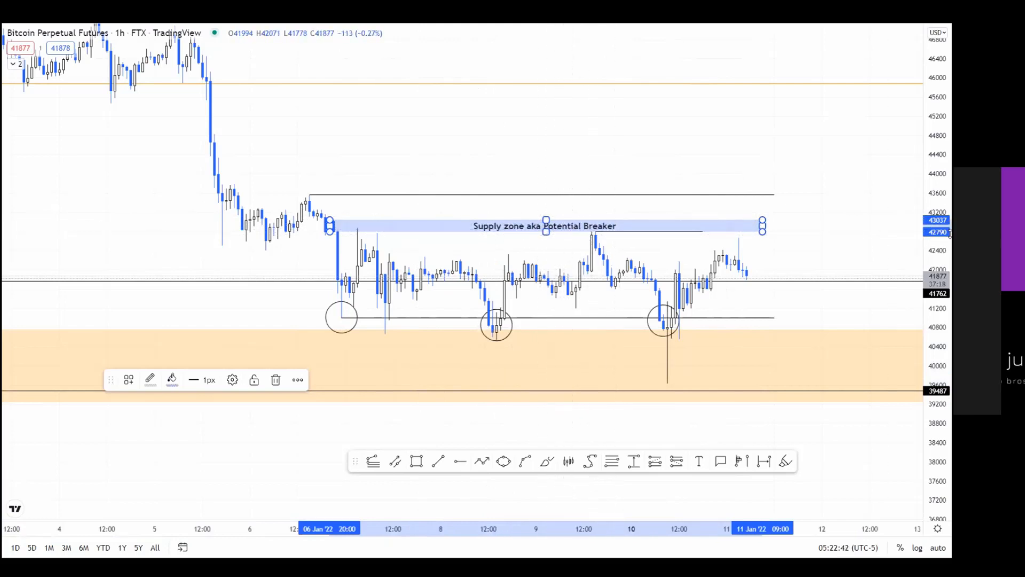
mouse_move(613, 172)
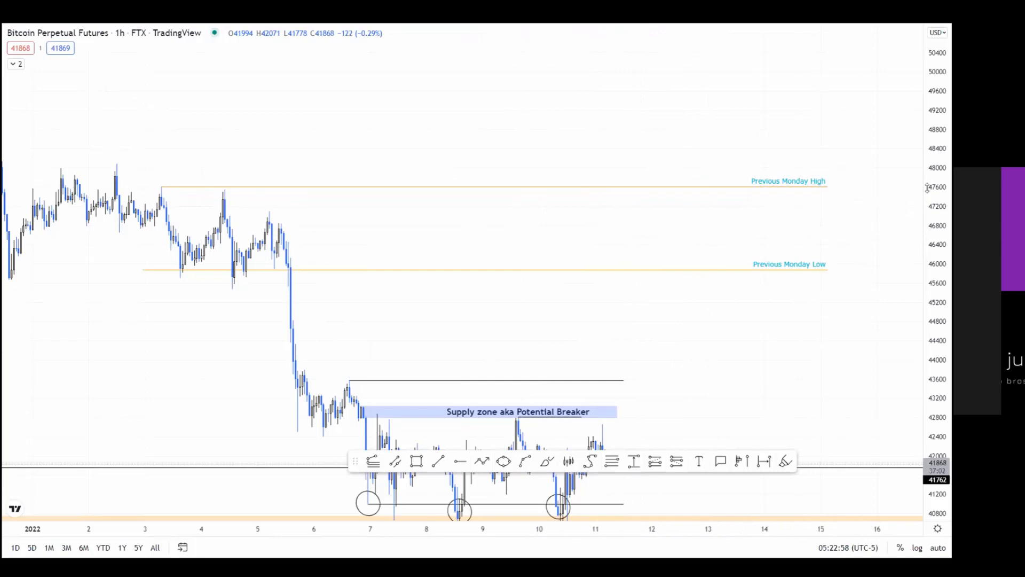
Step: Widen the 1h Bitcoin chart to show the Previous Monday High and Low levels
click(458, 188)
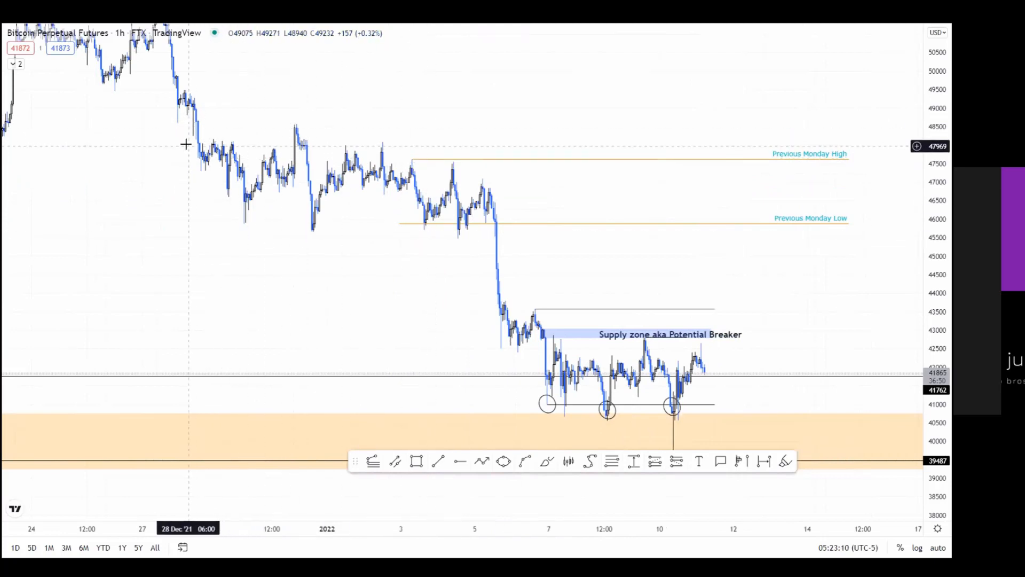
mouse_move(301, 115)
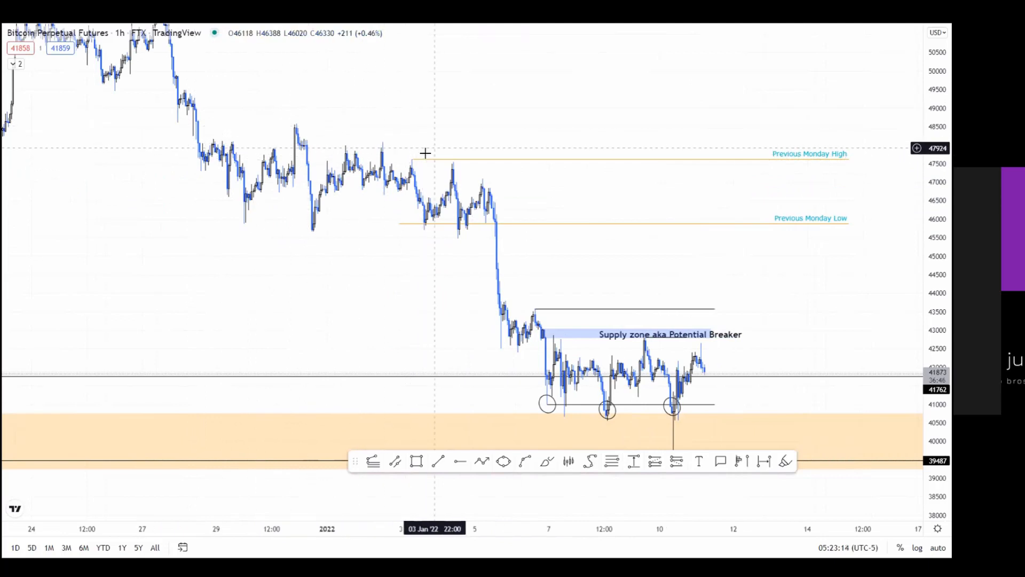
mouse_move(272, 113)
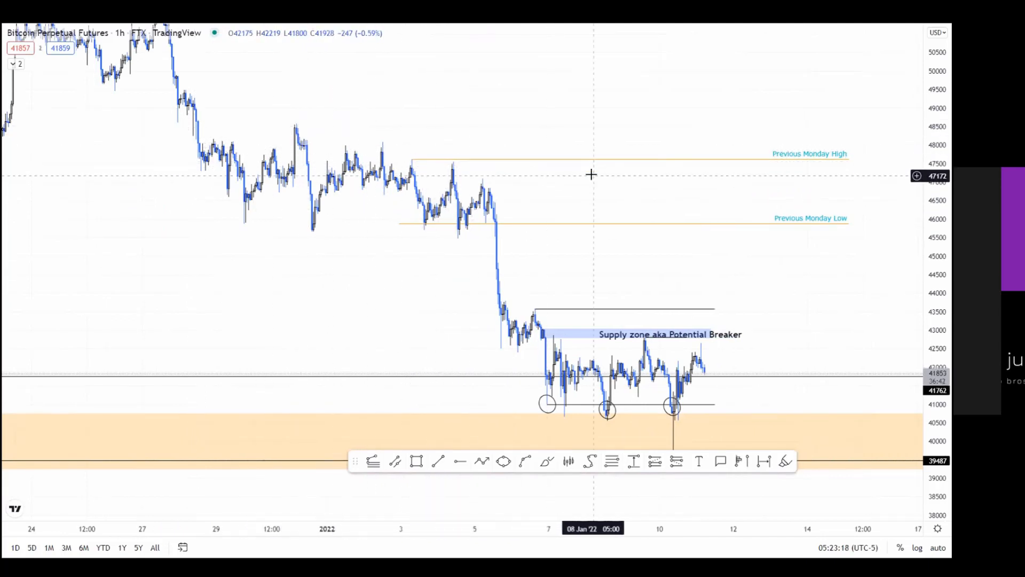
mouse_move(320, 127)
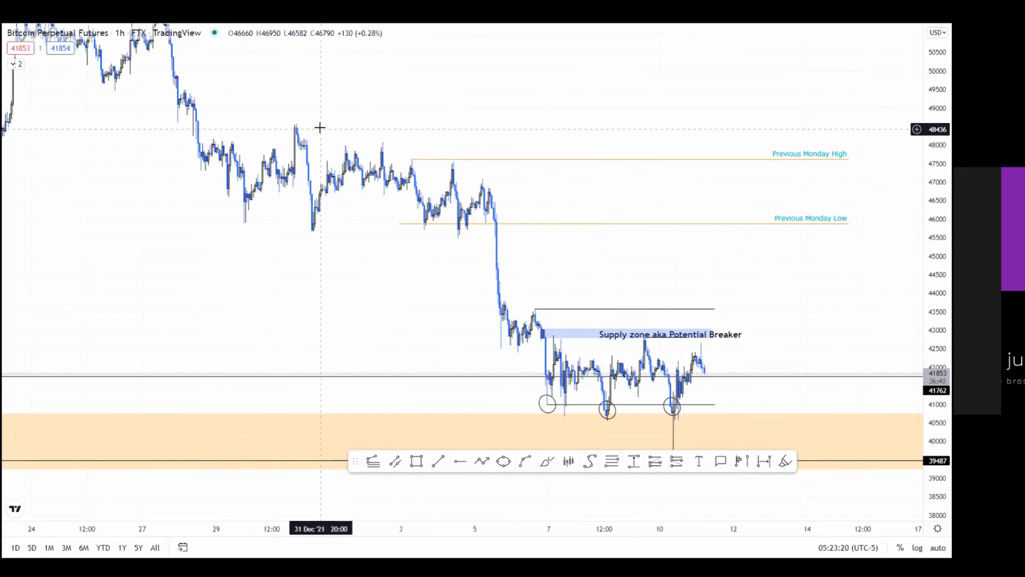
mouse_move(354, 126)
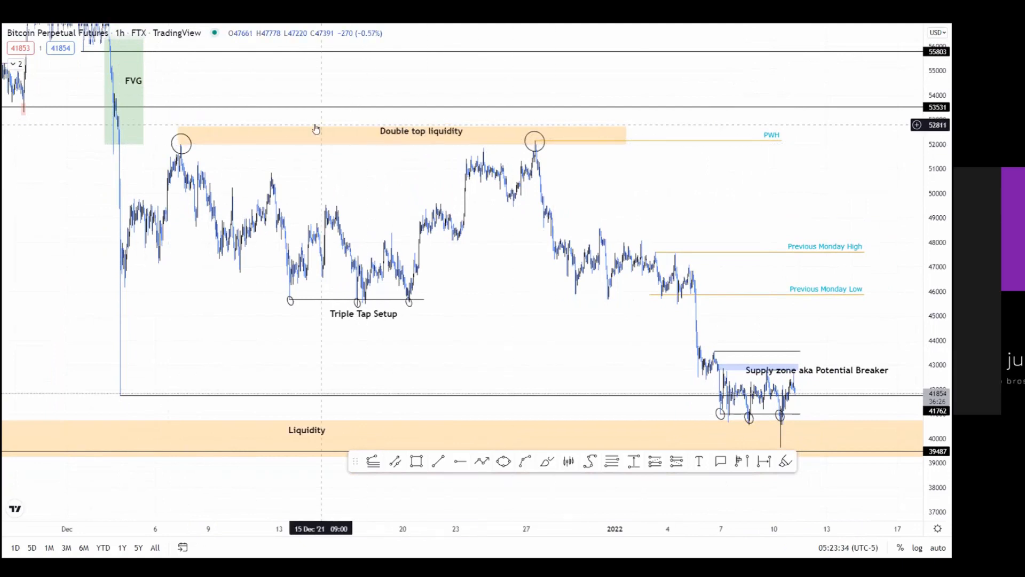
mouse_move(431, 184)
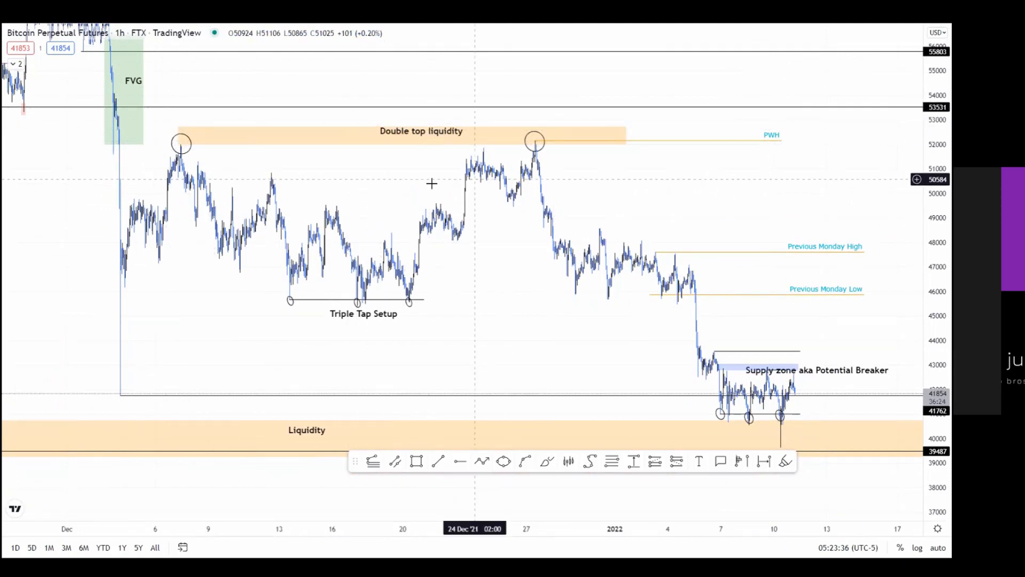
mouse_move(692, 139)
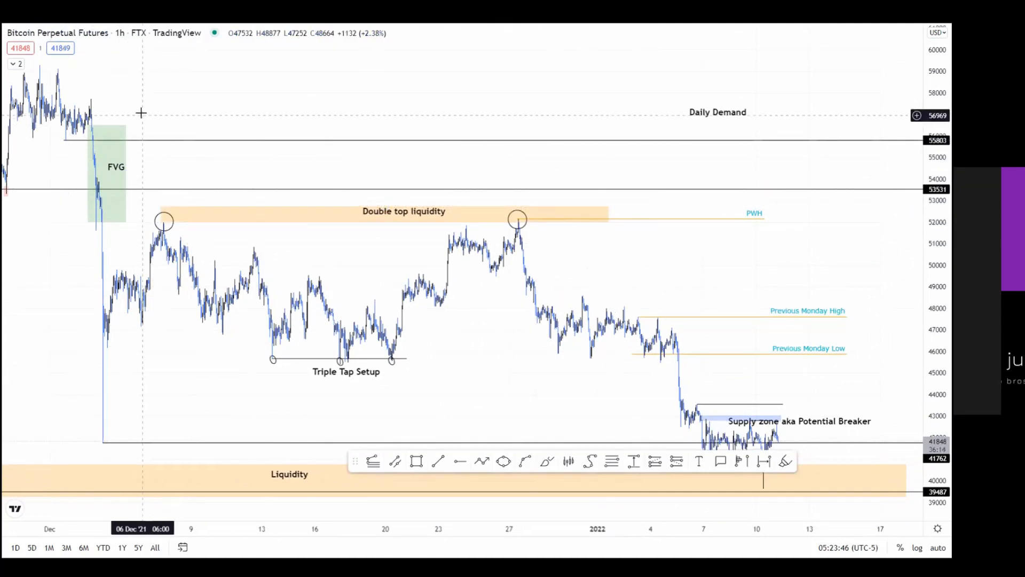
mouse_move(63, 176)
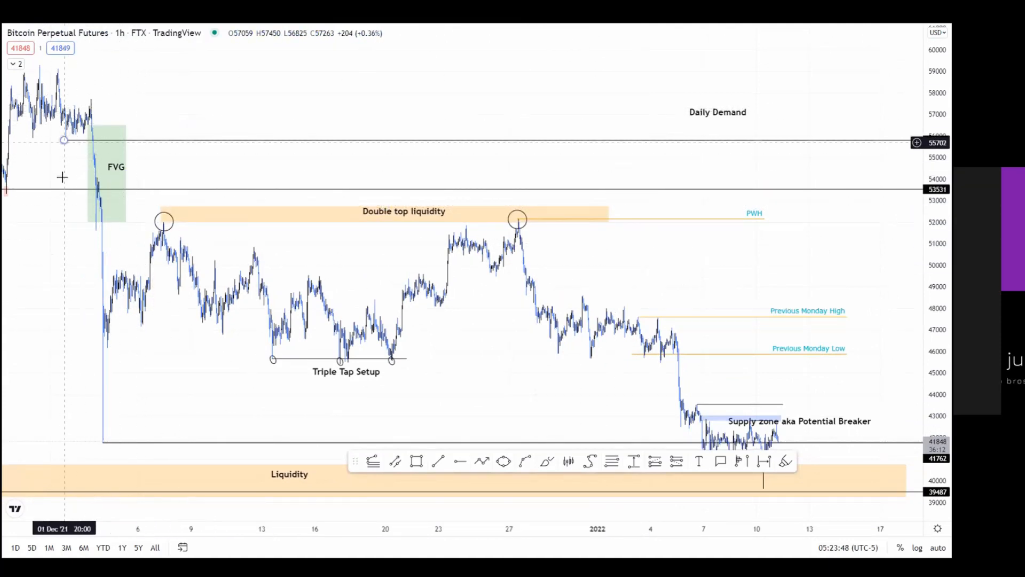